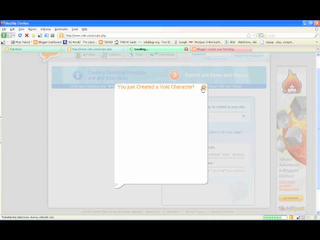
- Bring up the Get Code pop-up showing the finished widget's embed code
{"action": "left_click", "coordinate": [204, 92]}
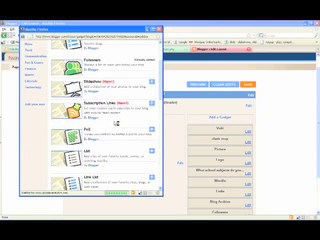
{"action": "scroll", "scroll_direction": "down", "scroll_amount": 3}
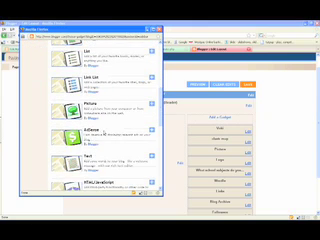
{"action": "scroll", "scroll_direction": "down", "scroll_amount": 3}
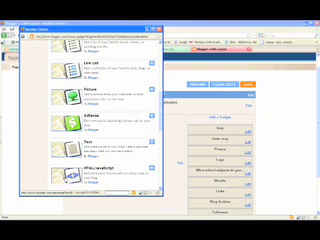